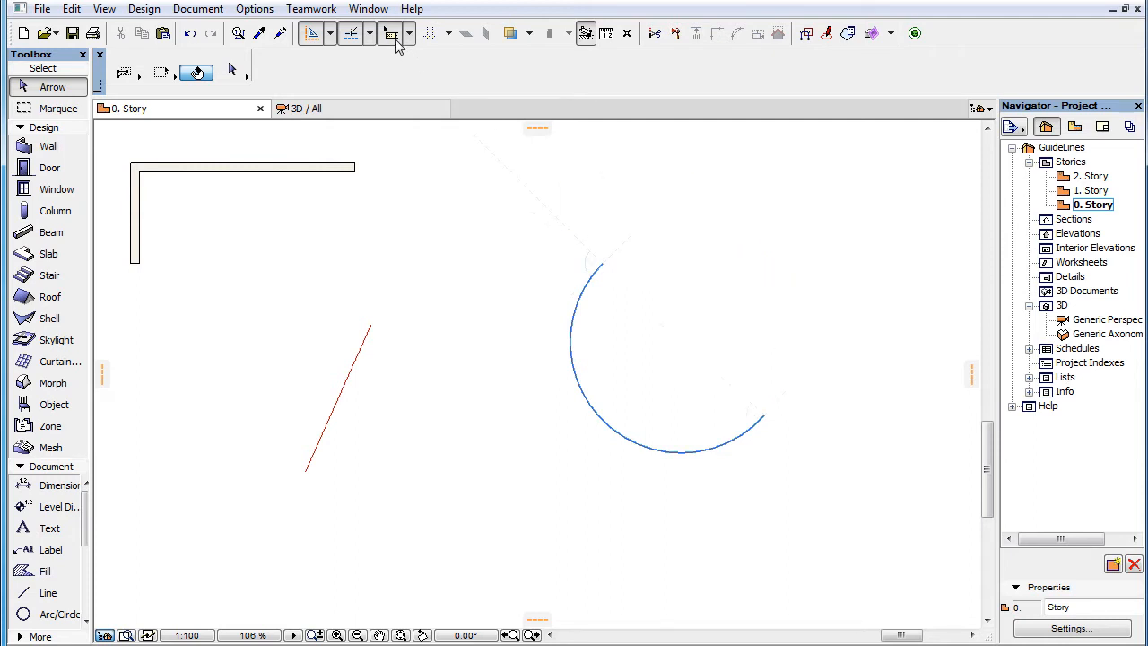
pyautogui.moveTo(391, 33)
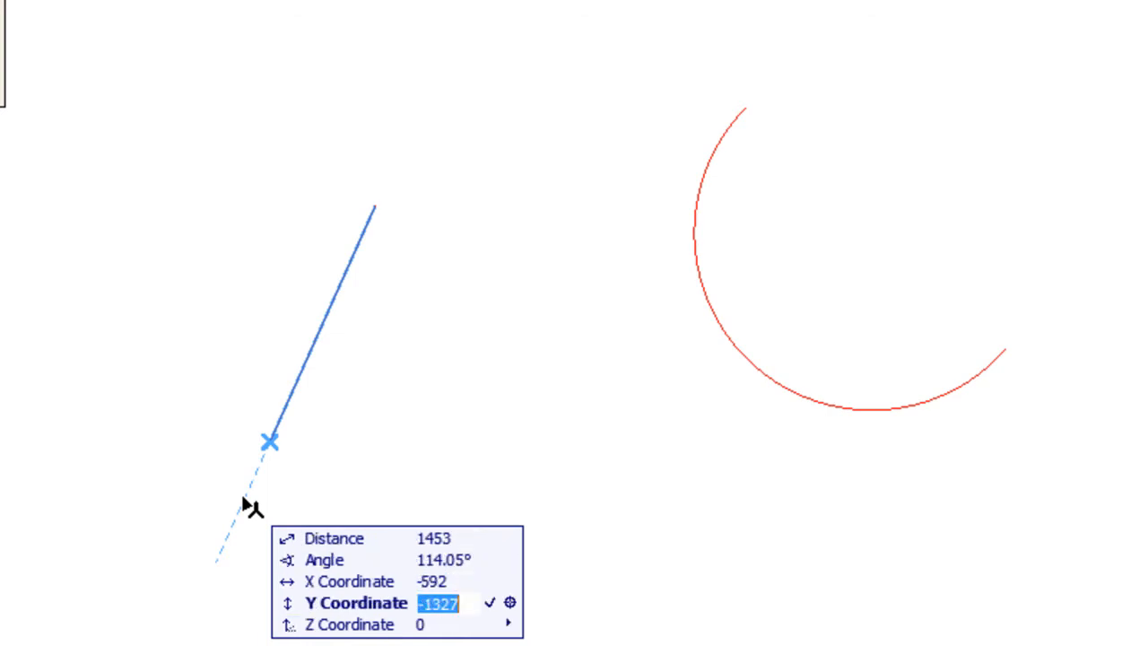
# Cycle the tracker field with Tab to show coordinates while drawing.
pyautogui.press('Tab')
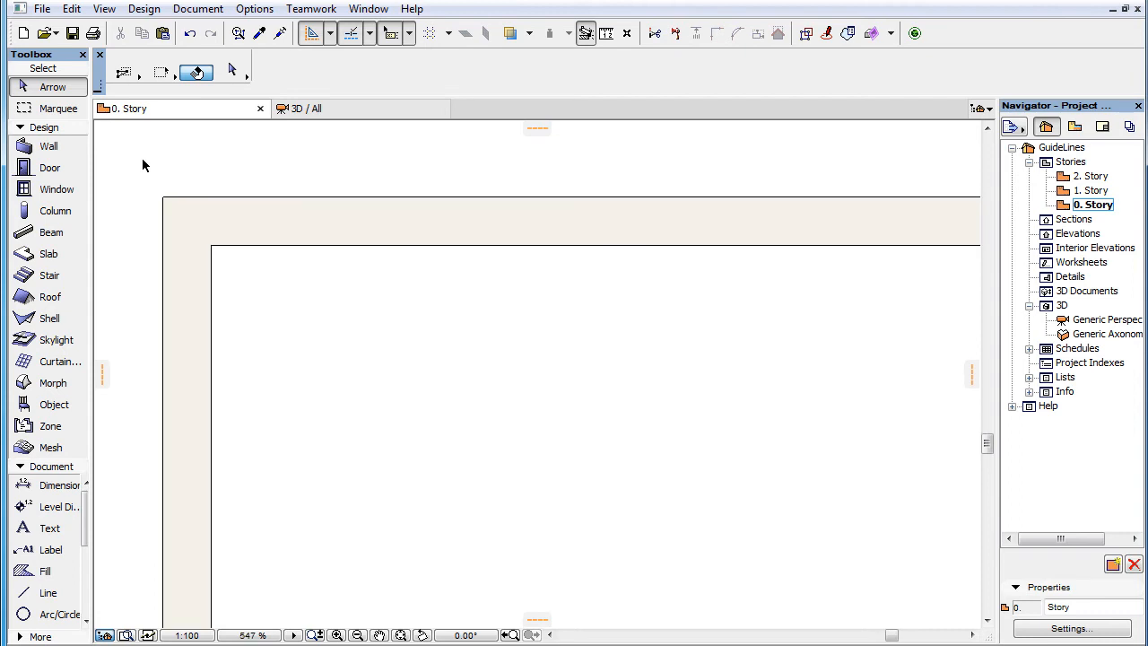
pyautogui.moveTo(57, 191)
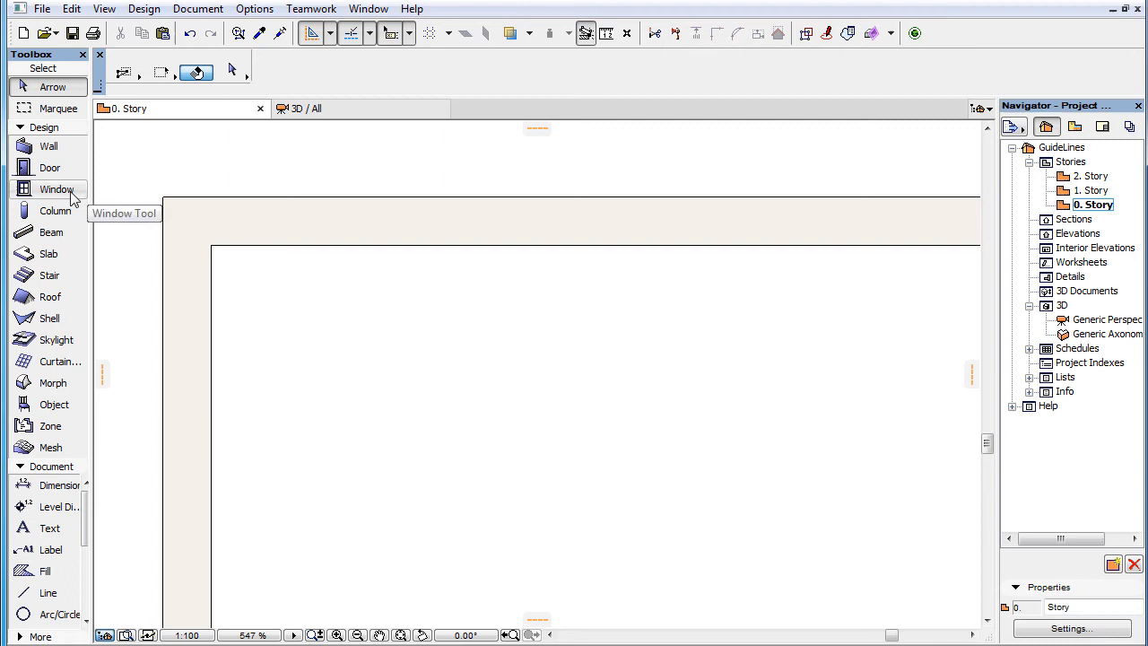
# Activate the Window tool and hover along the top wall from the corner.
pyautogui.click(58, 190)
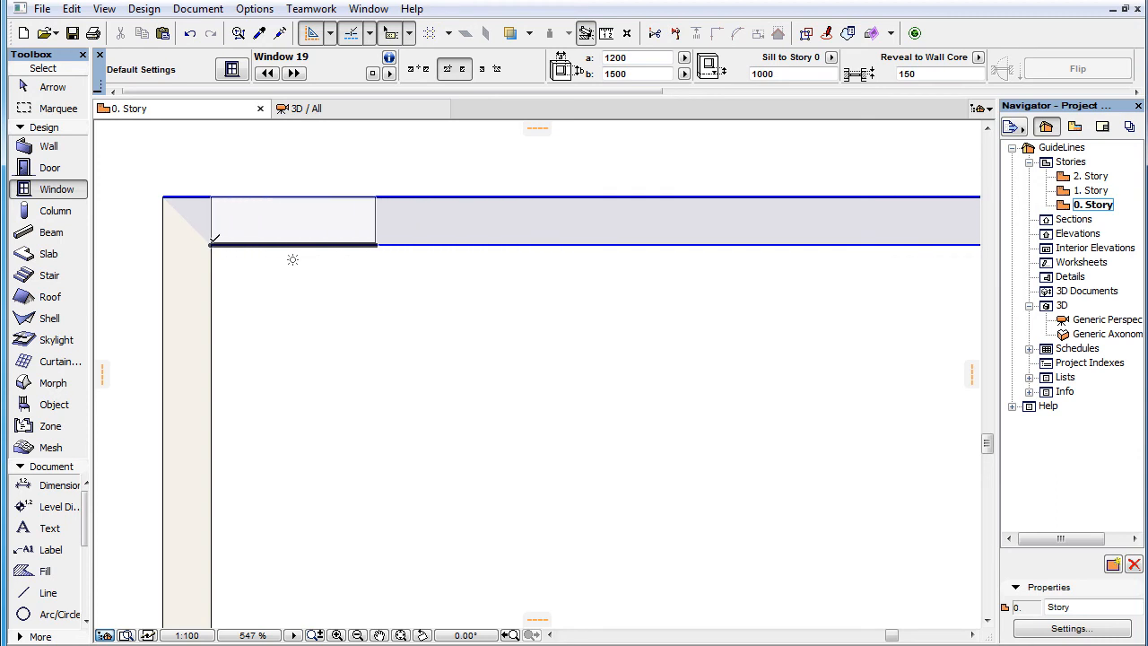
pyautogui.moveTo(212, 244)
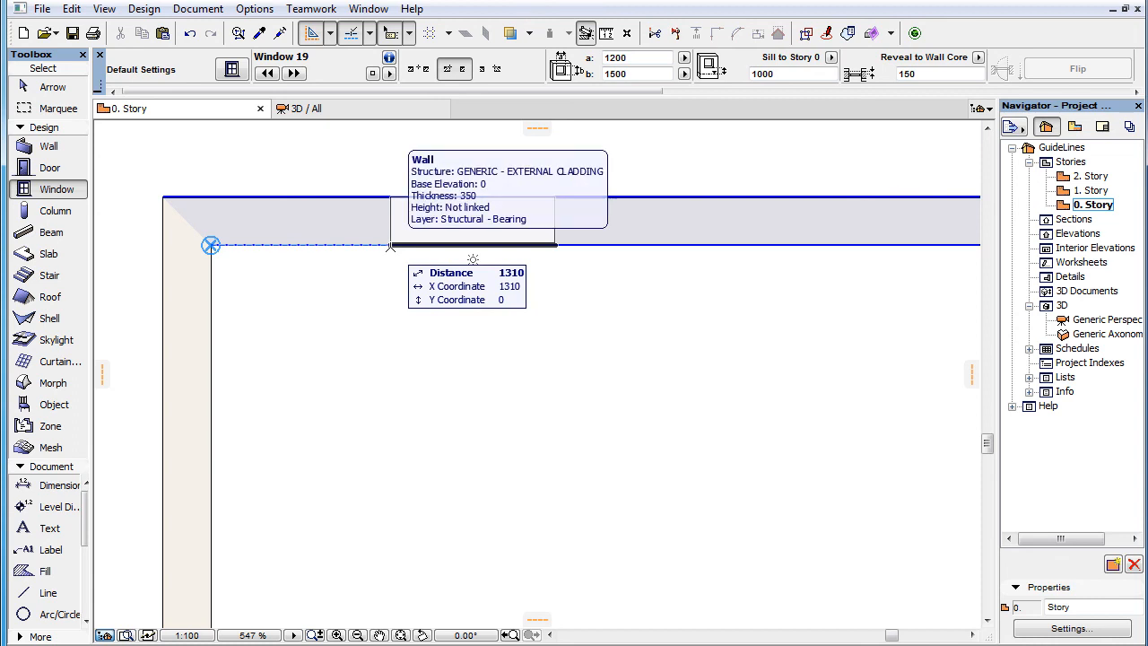
# Place the window at a typed distance of 800 from the wall corner.
pyautogui.write('8')
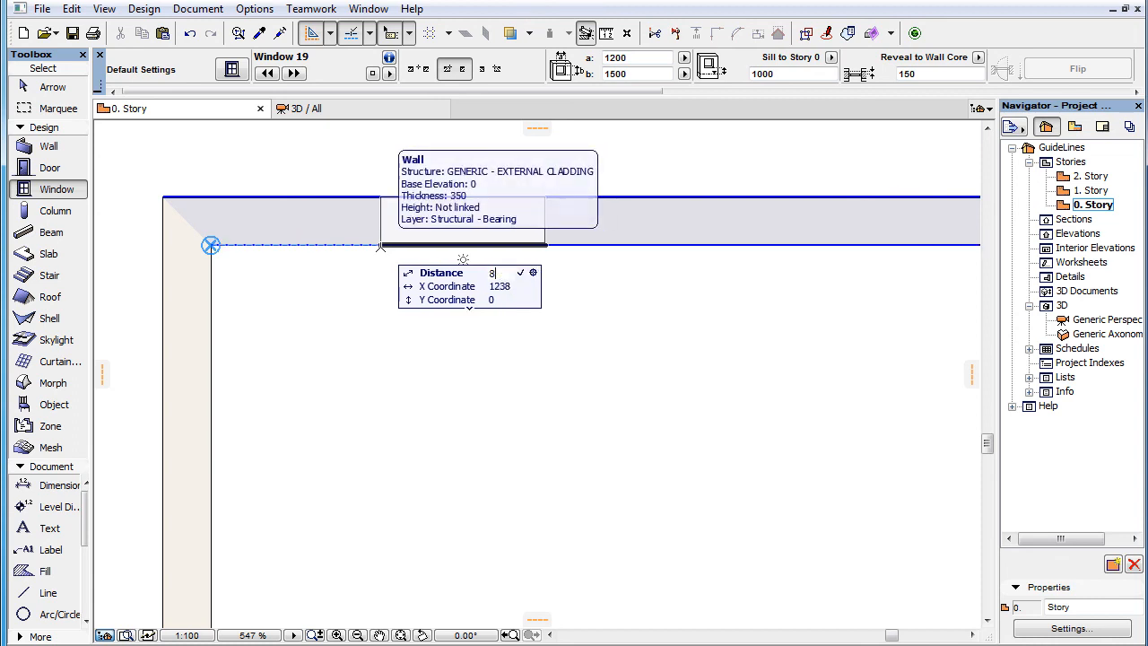
pyautogui.write('800')
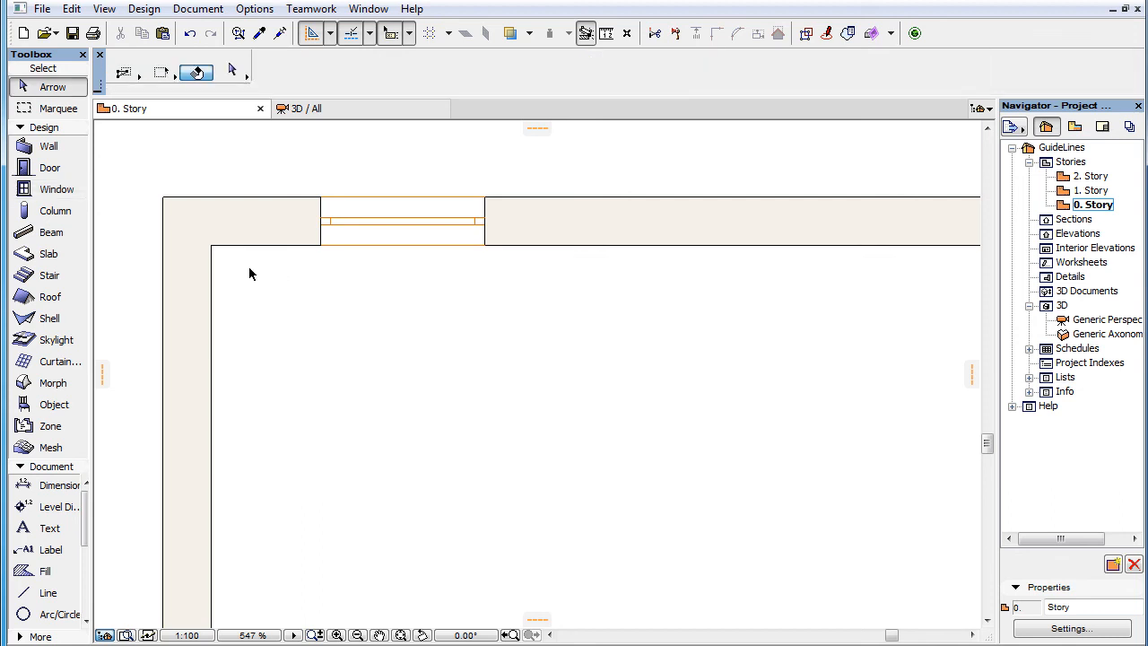
pyautogui.moveTo(305, 298)
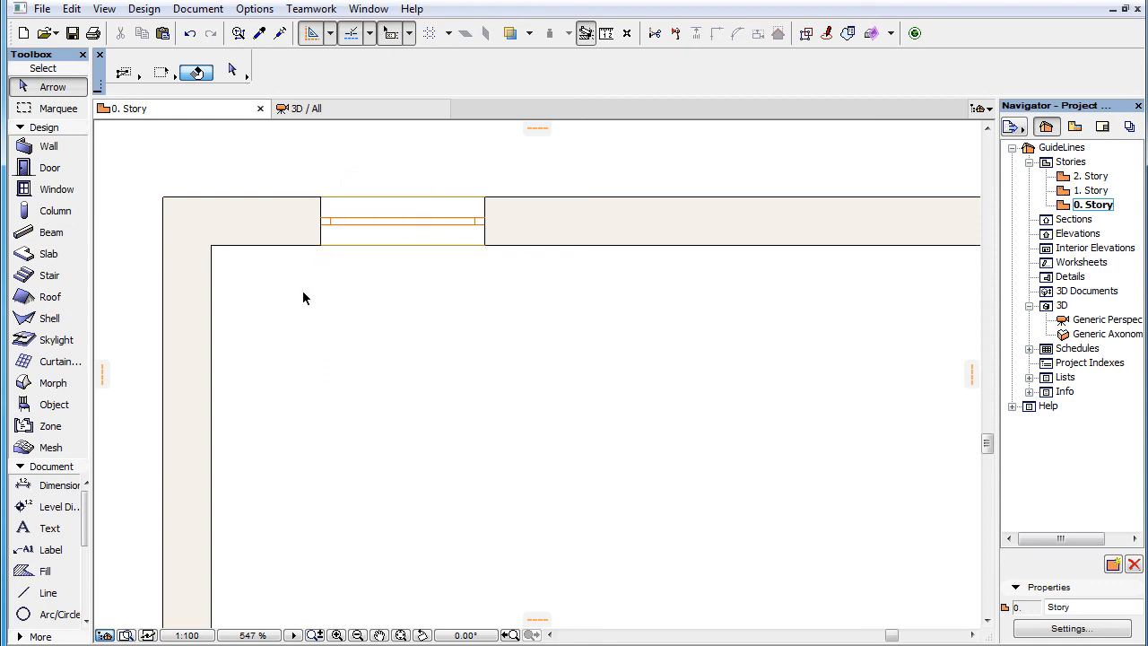
pyautogui.moveTo(230, 276)
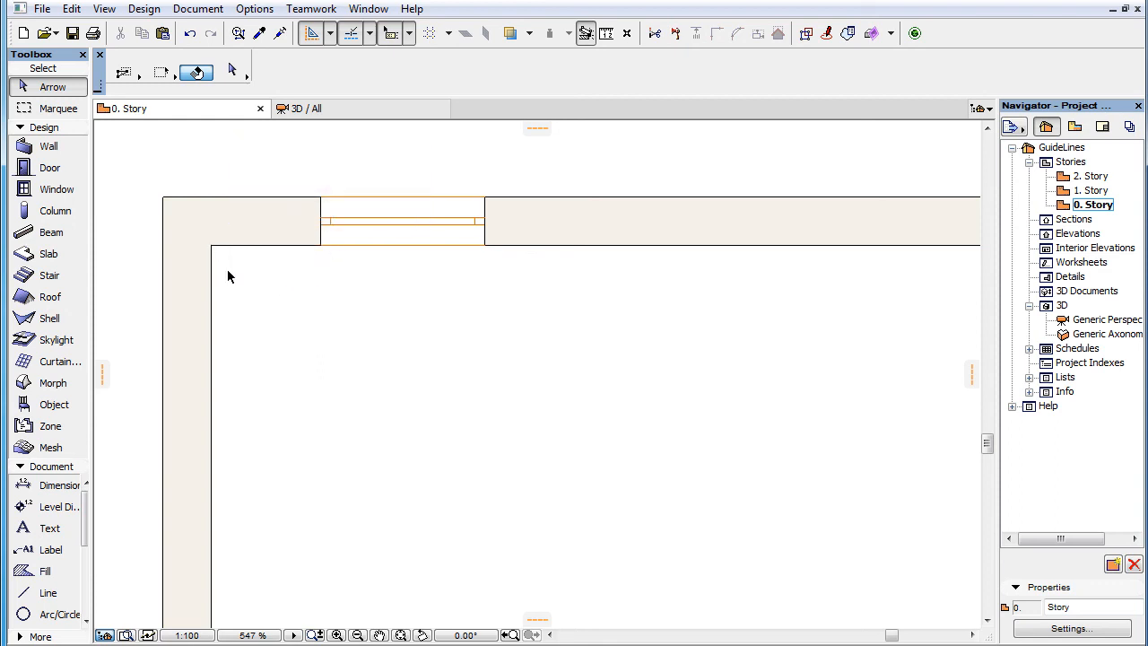